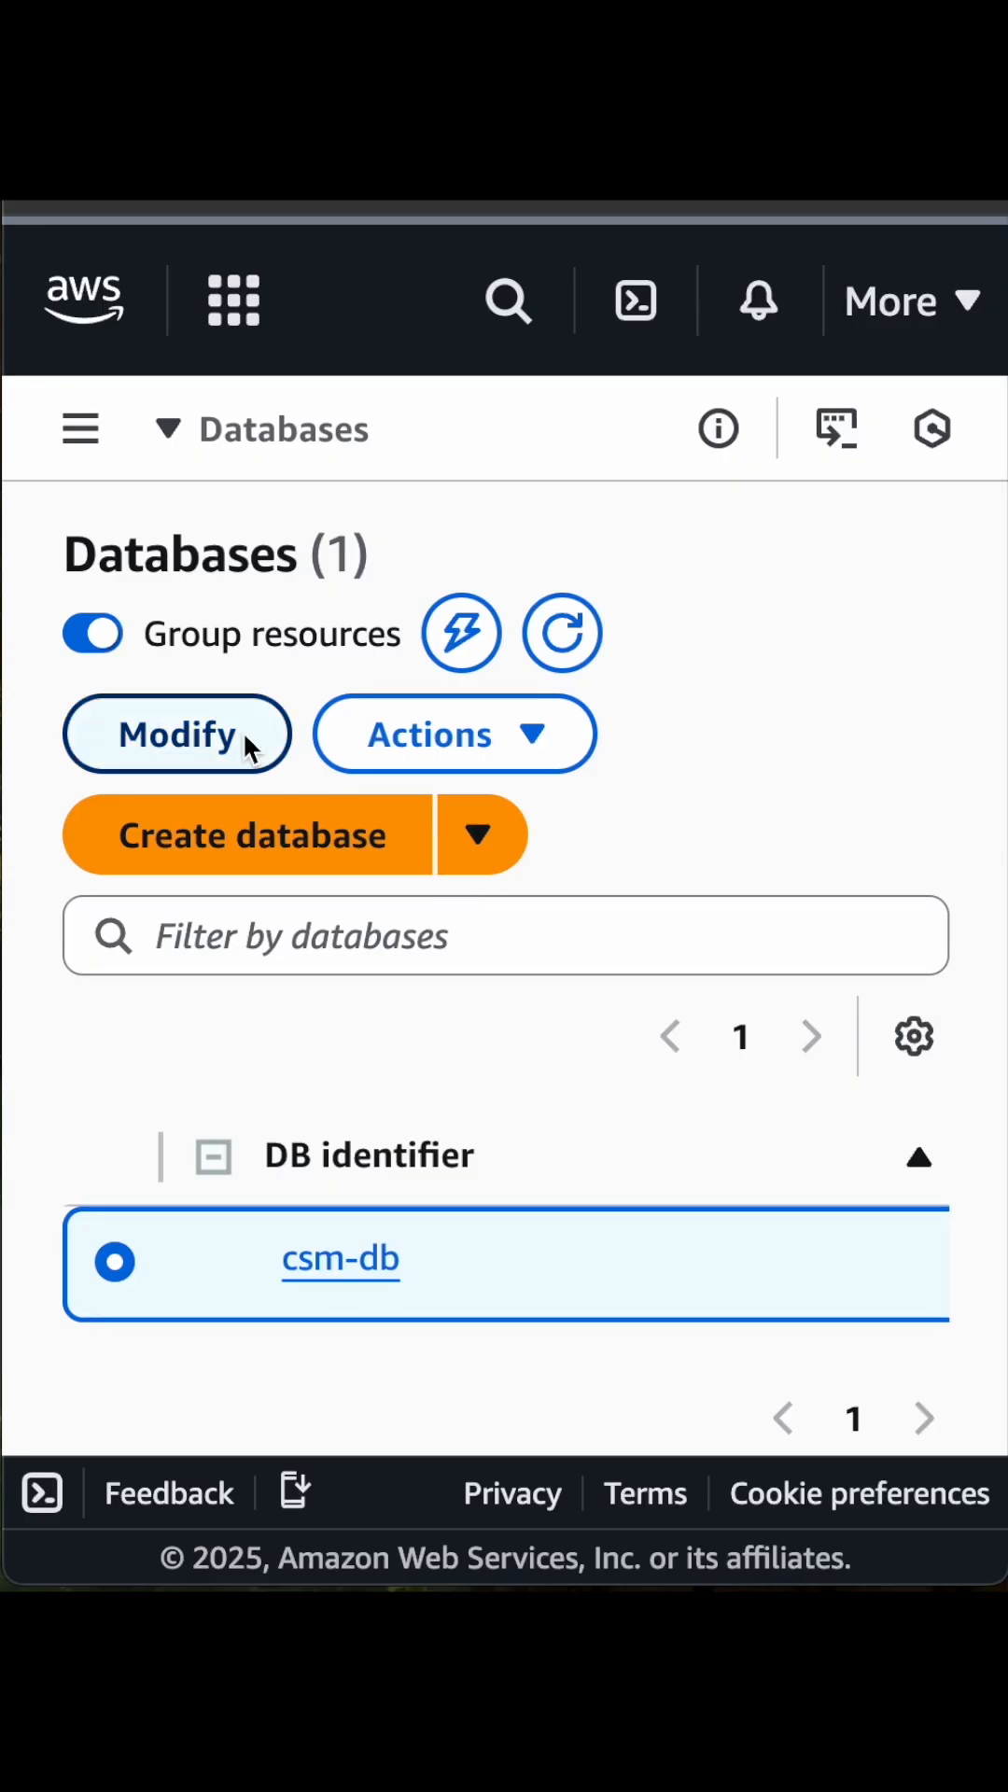
Modify csm-db to use password and IAM database authentication, applied immediately
click(176, 733)
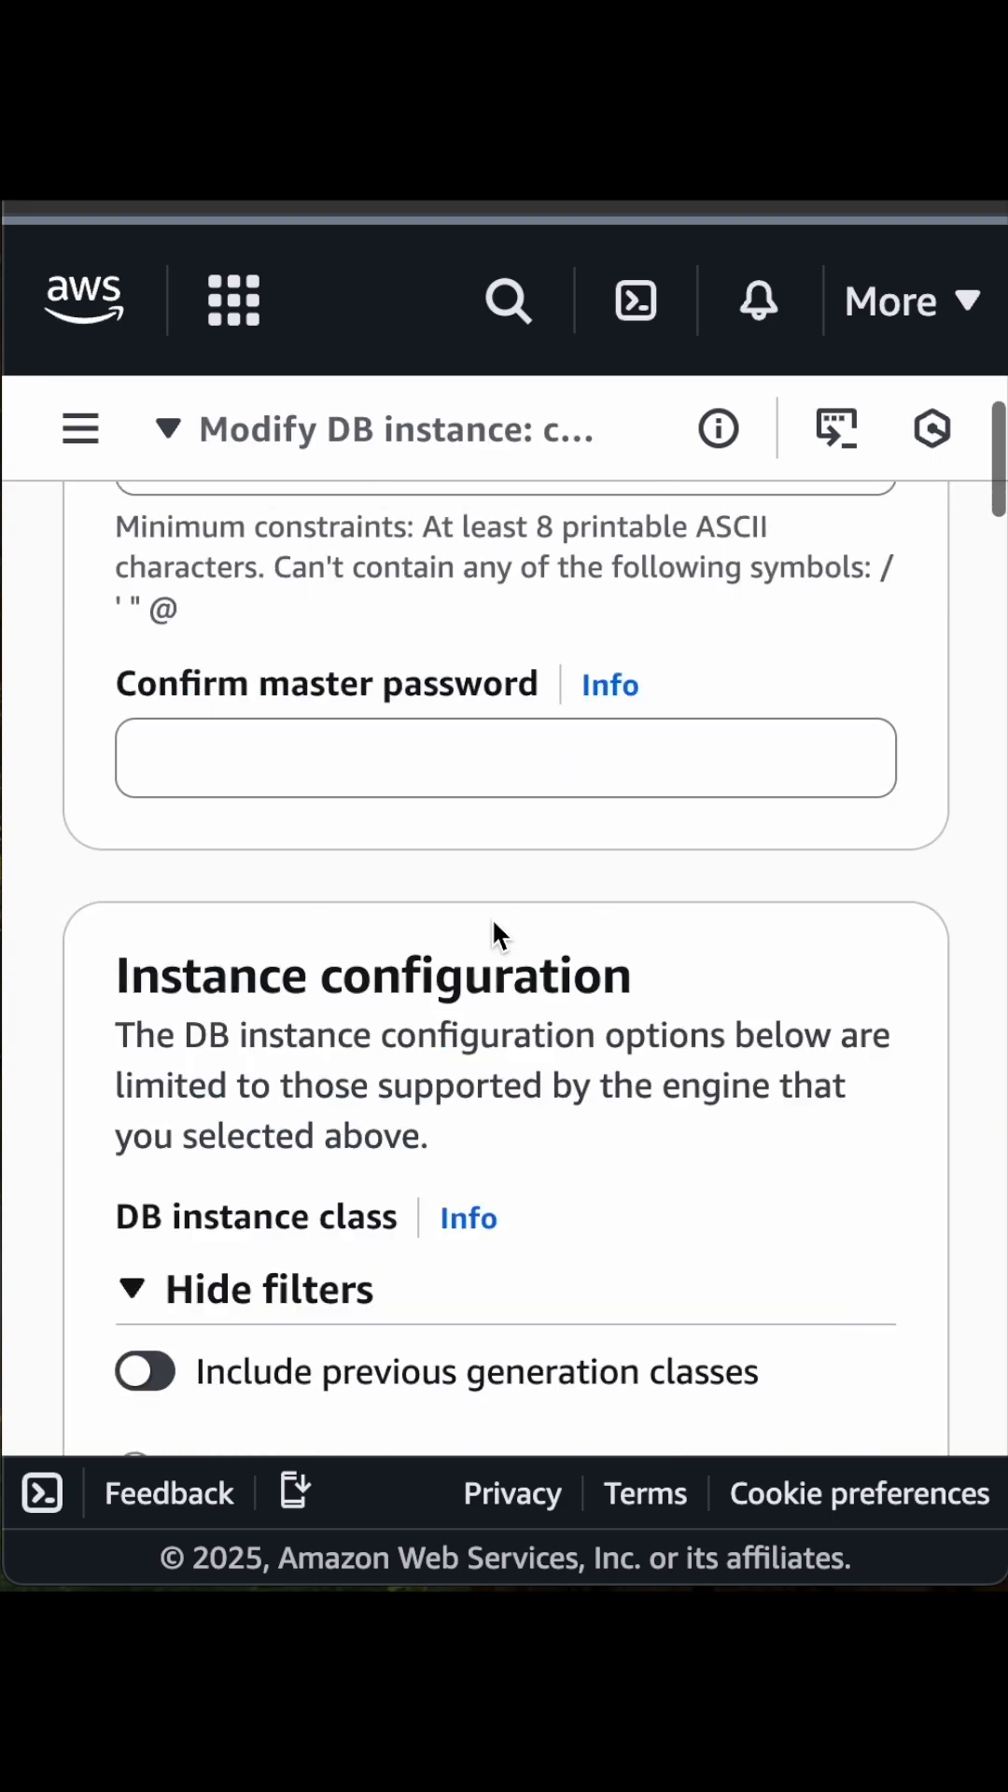
scroll(down, 3)
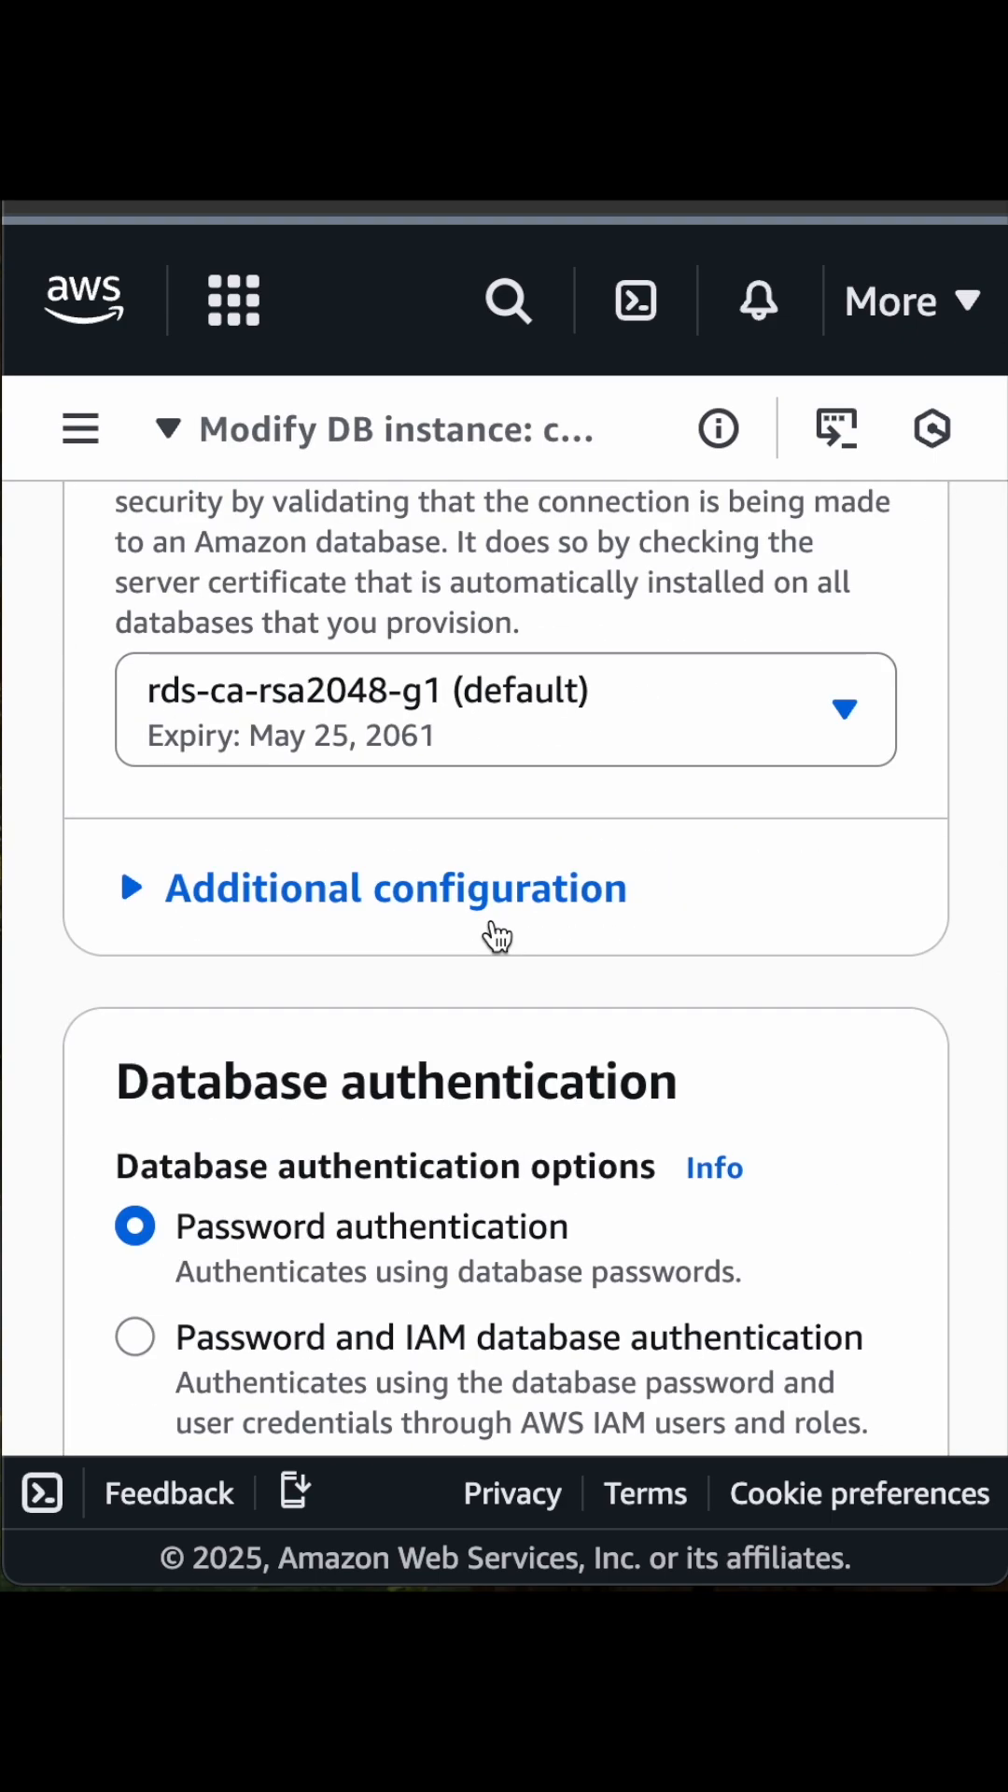
scroll(down, 3)
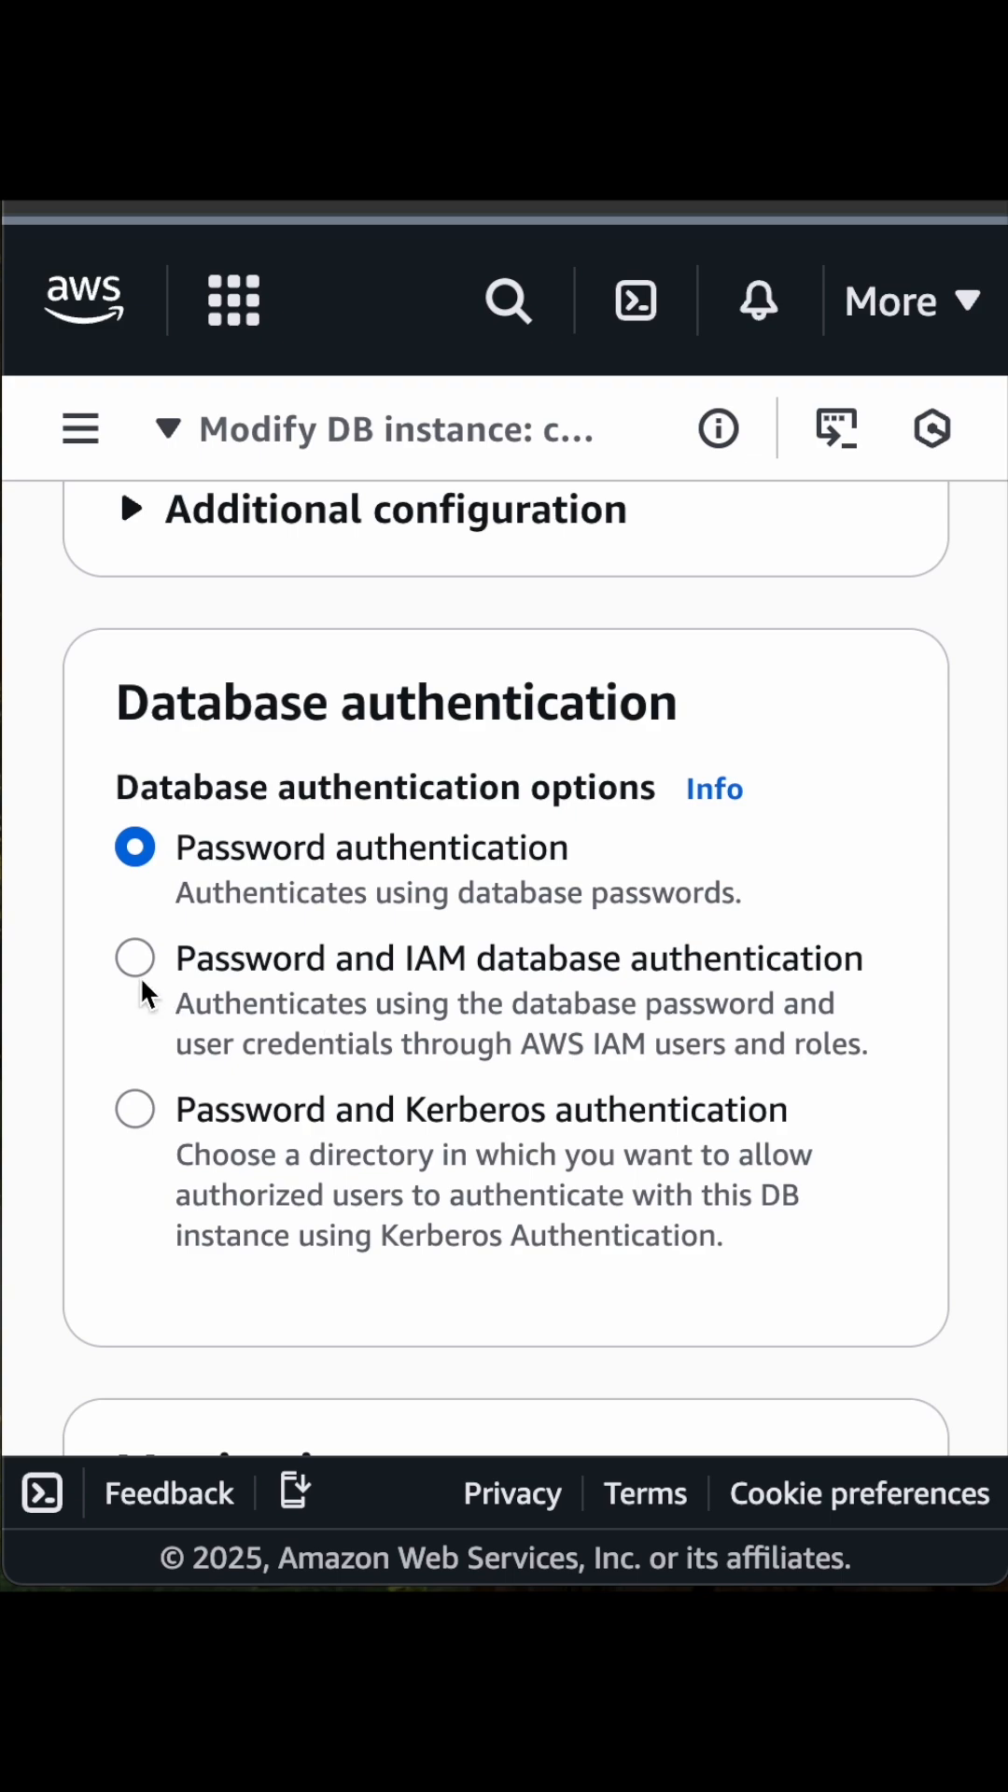
scroll(down, 3)
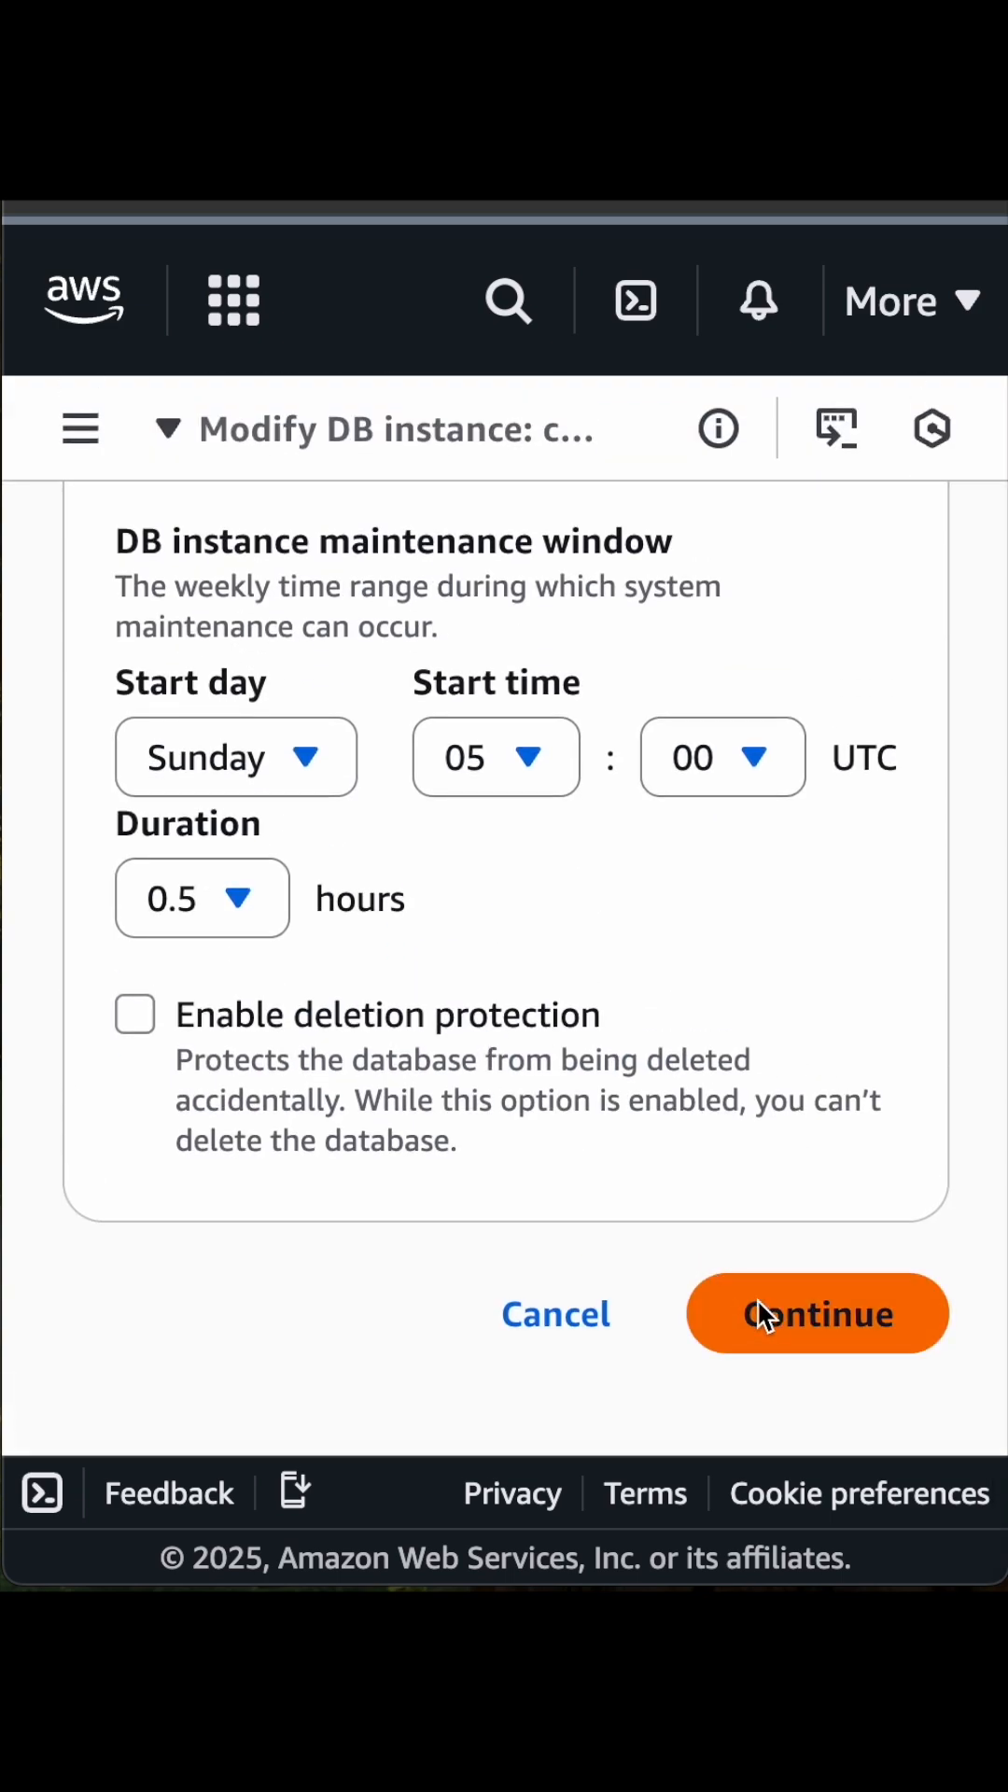
click(816, 1312)
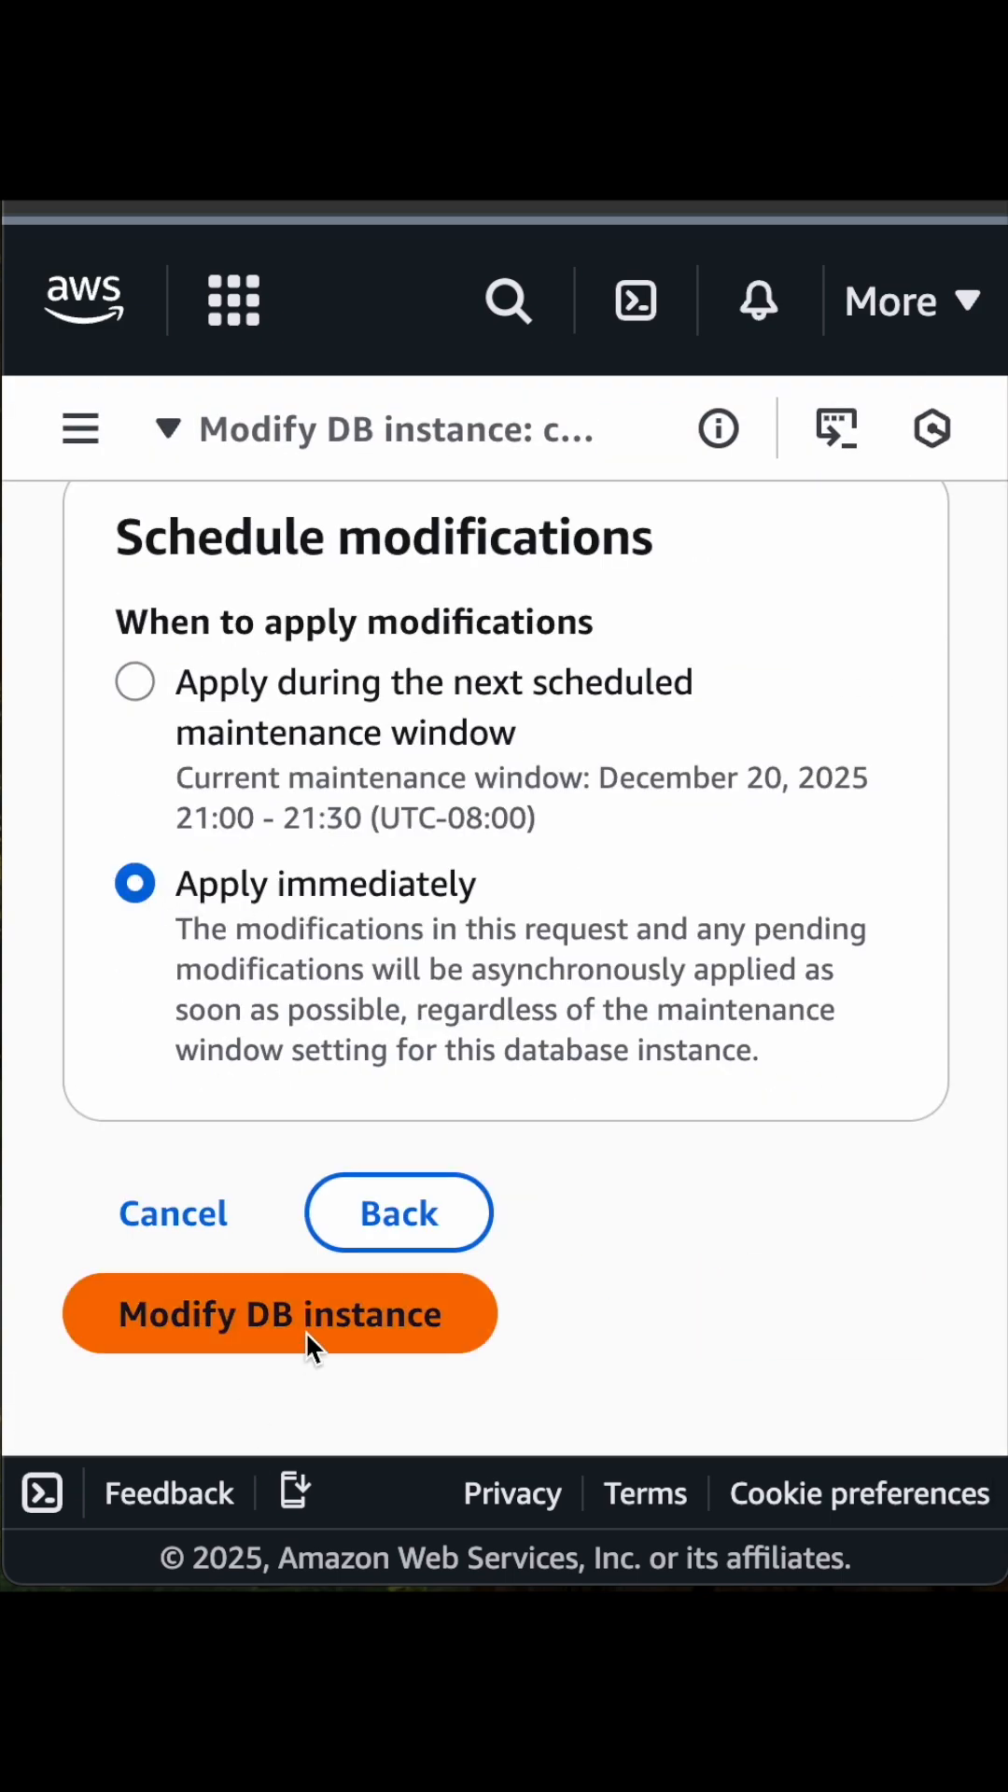
click(278, 1312)
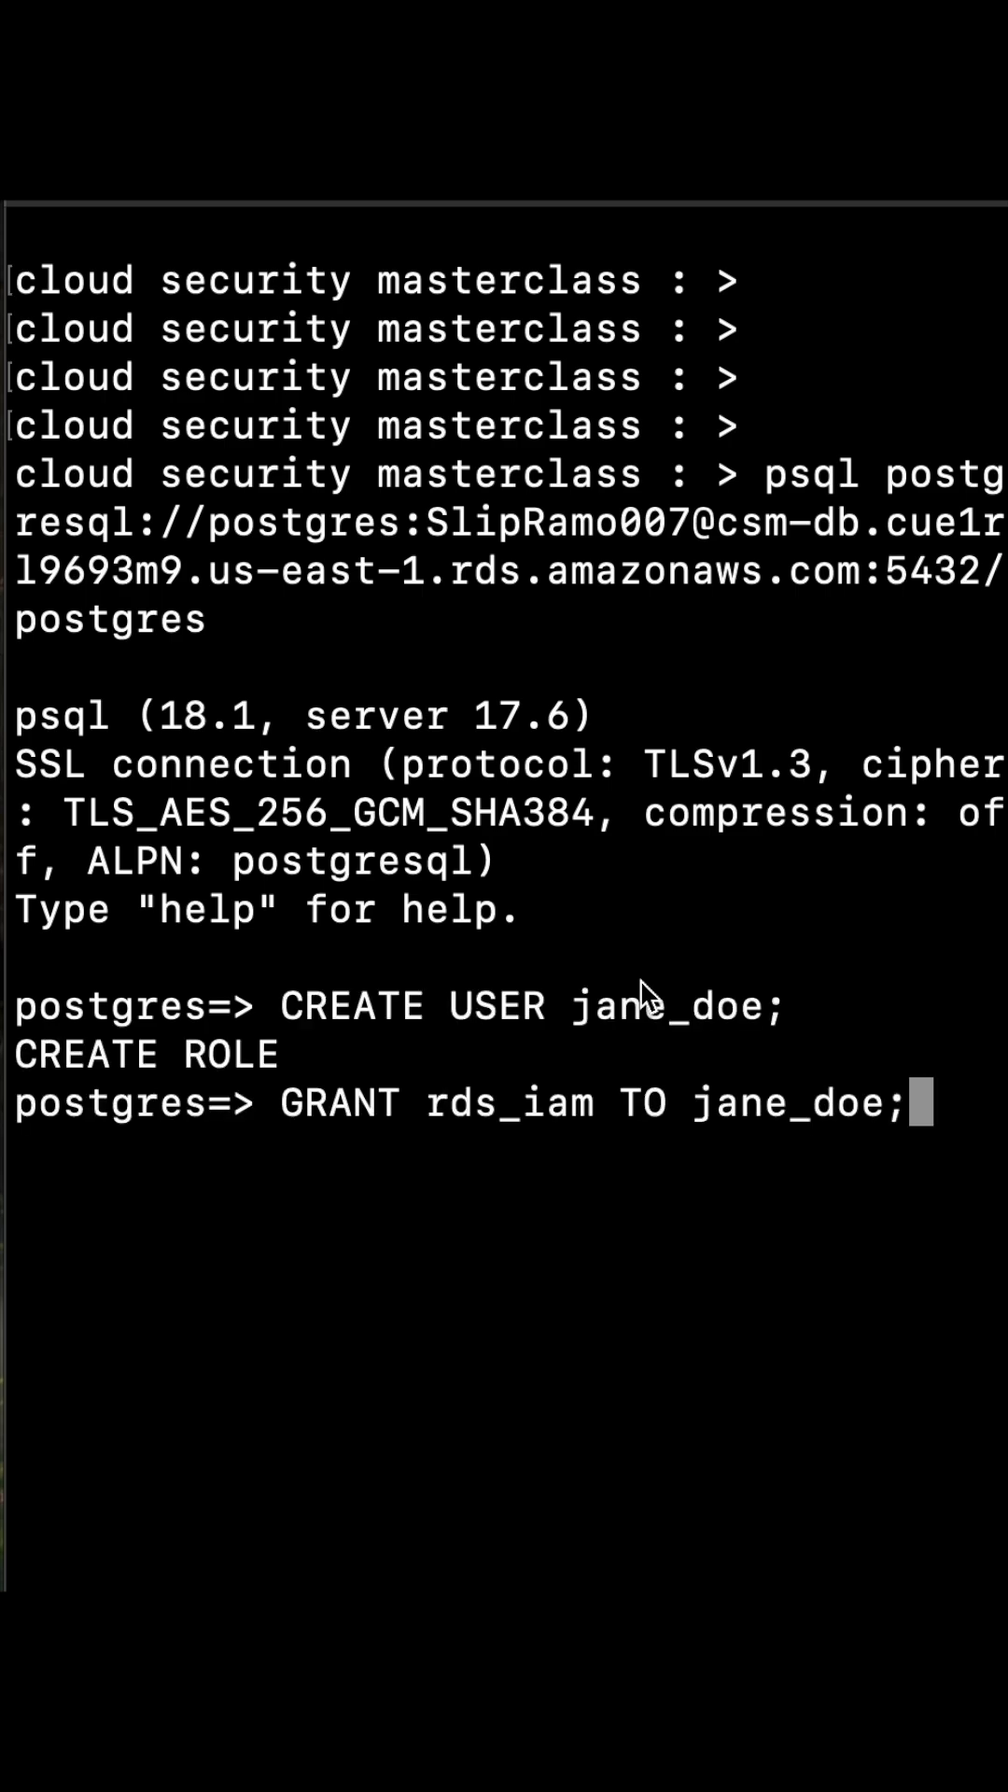
mouse_move(800, 1482)
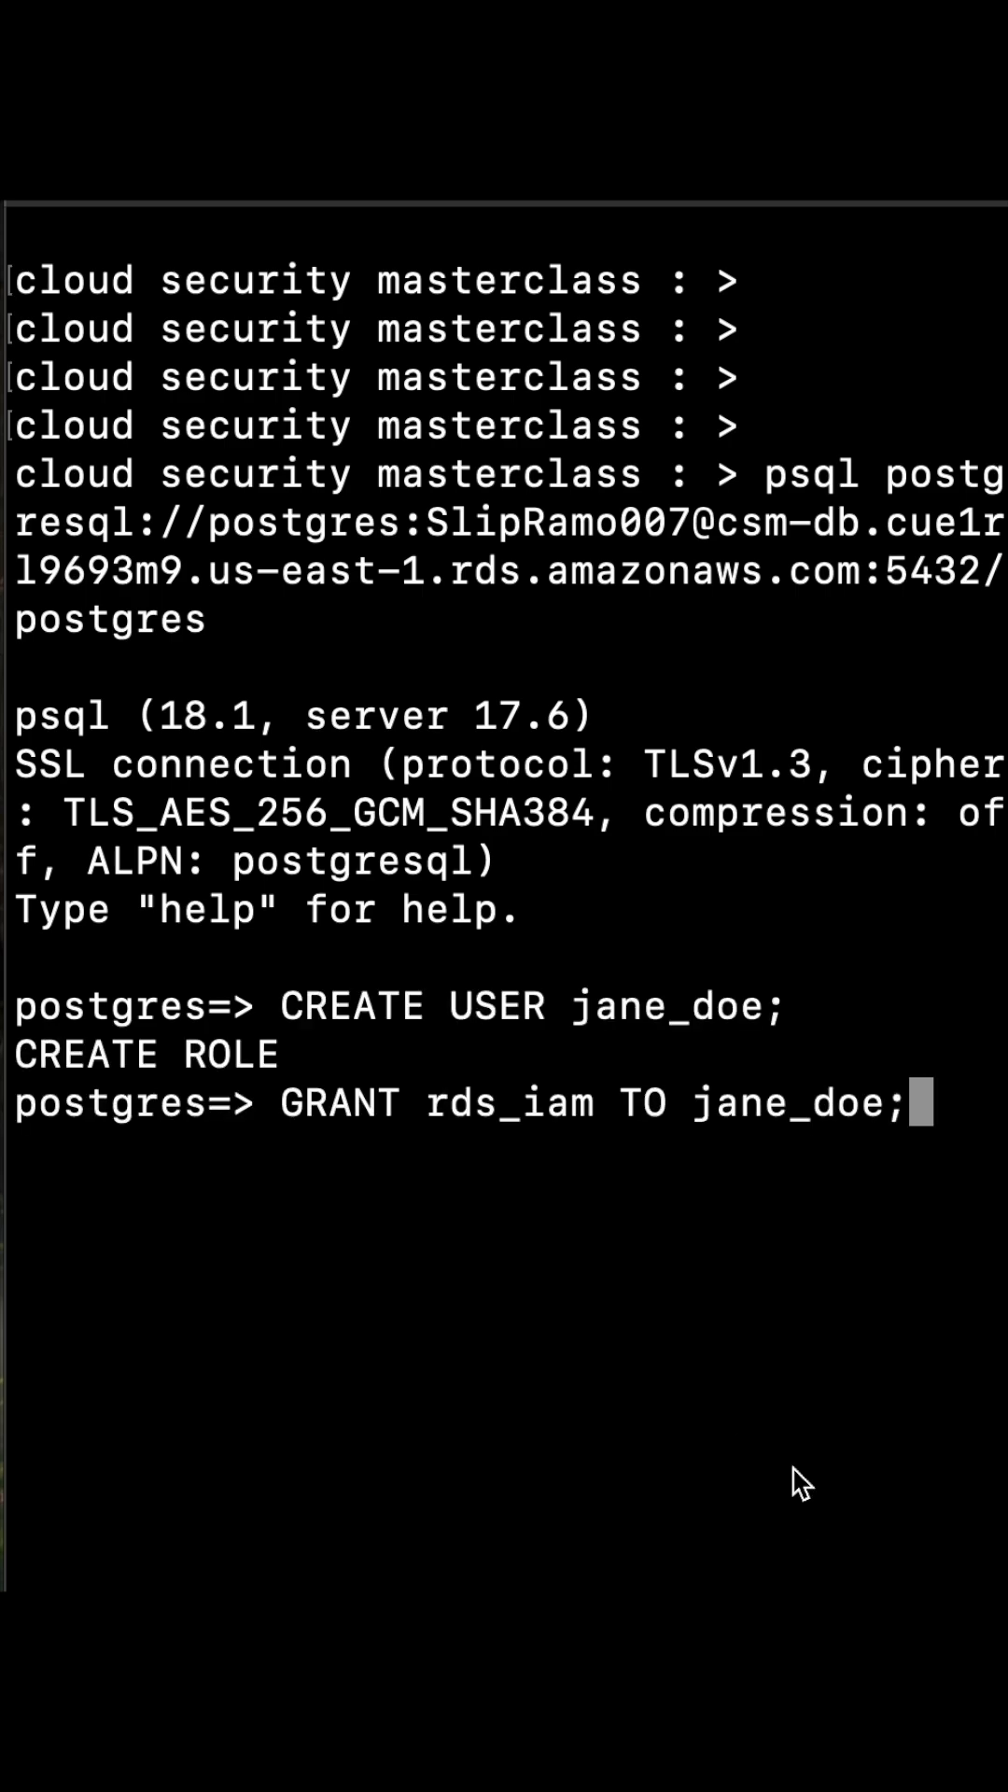
Run GRANT rds_iam TO jane_doe in psql
key(Return)
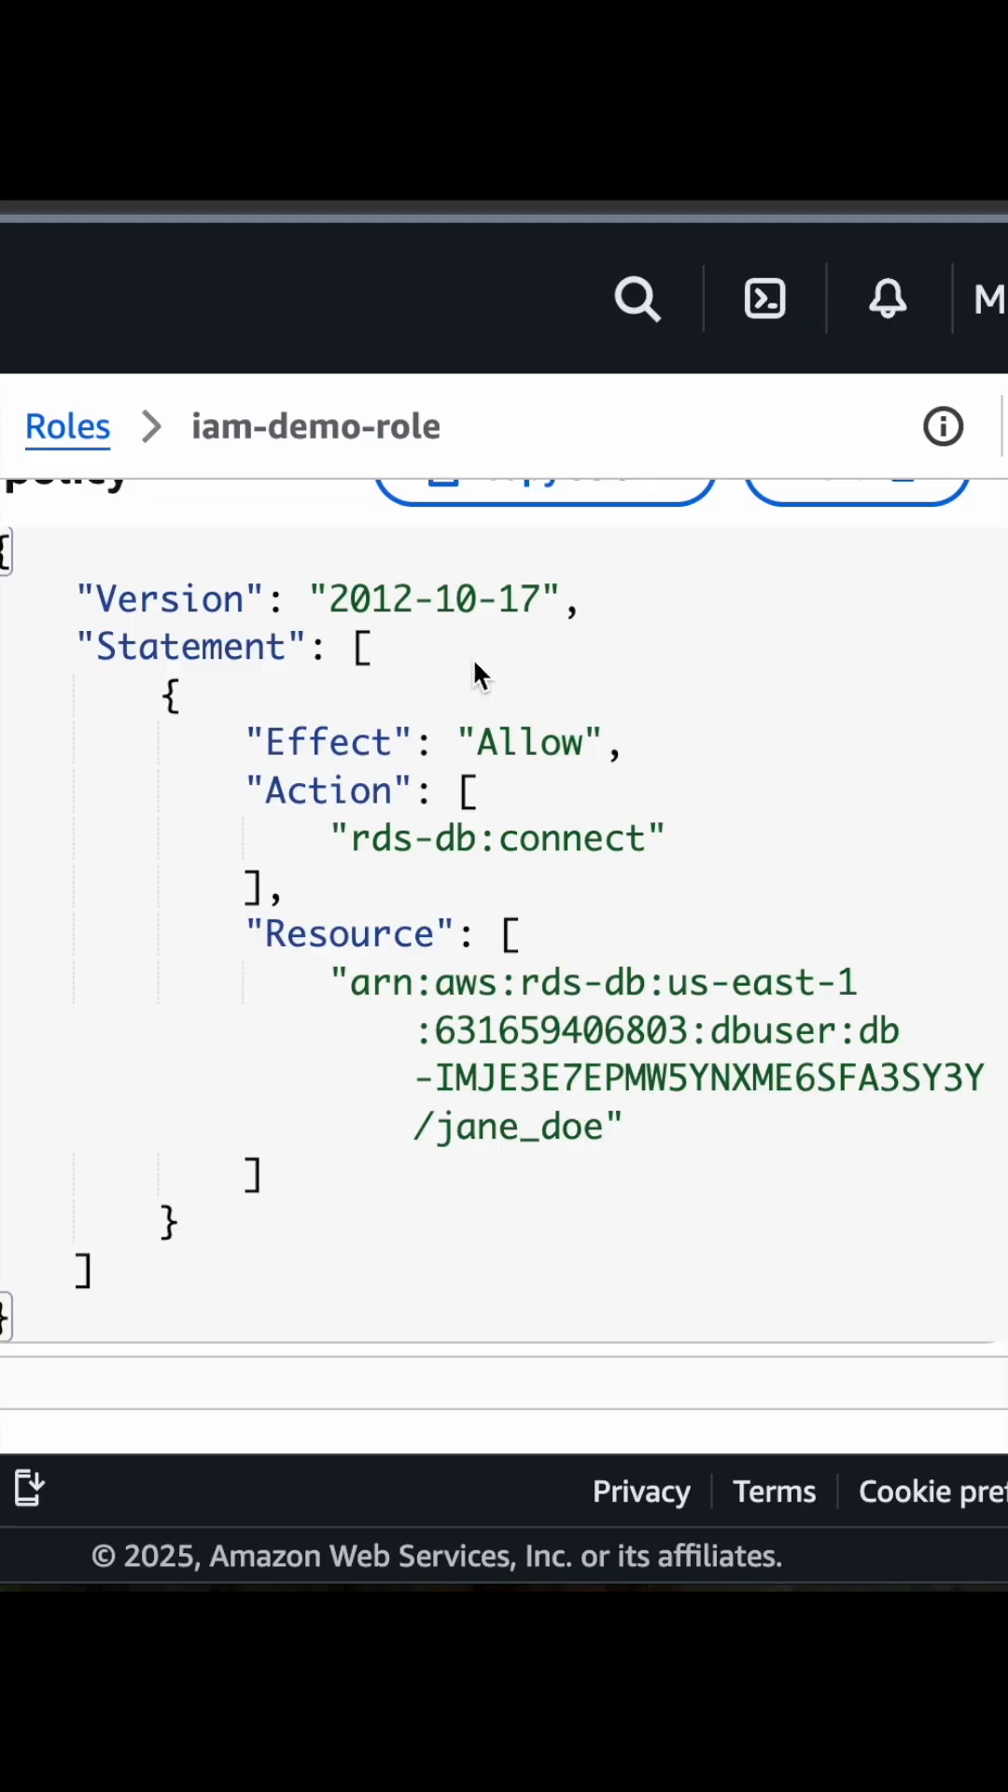
mouse_move(364, 1004)
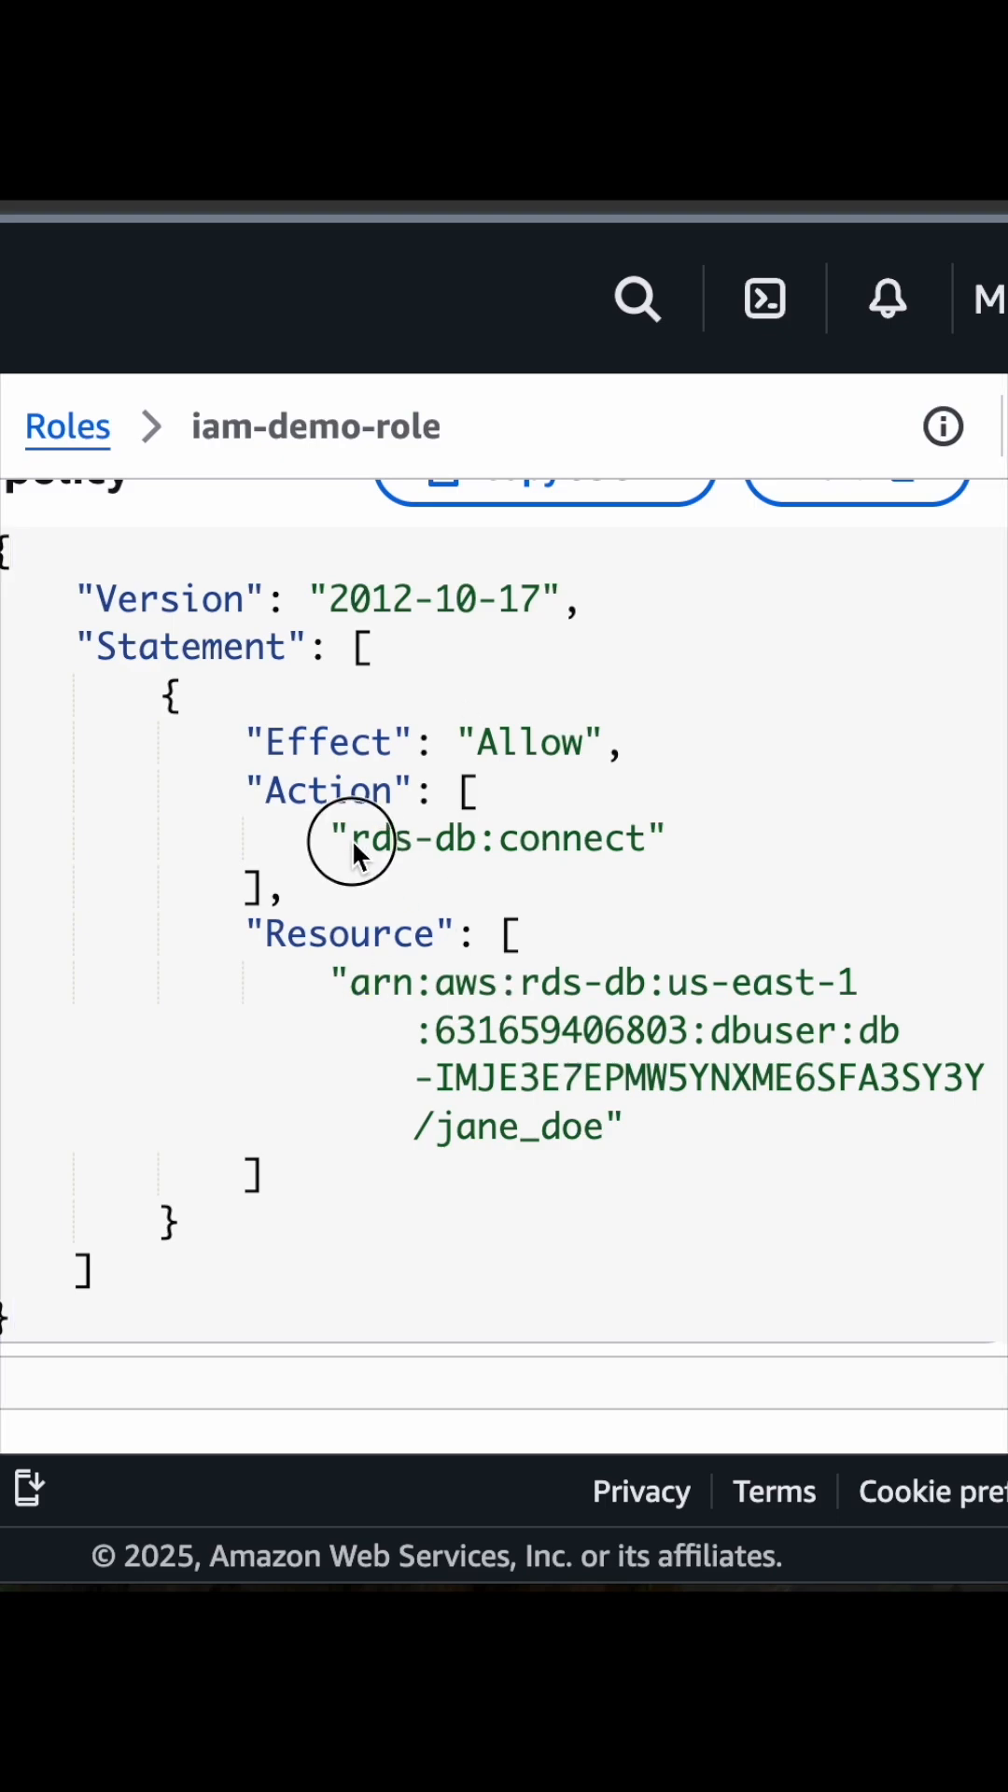
double_click(496, 838)
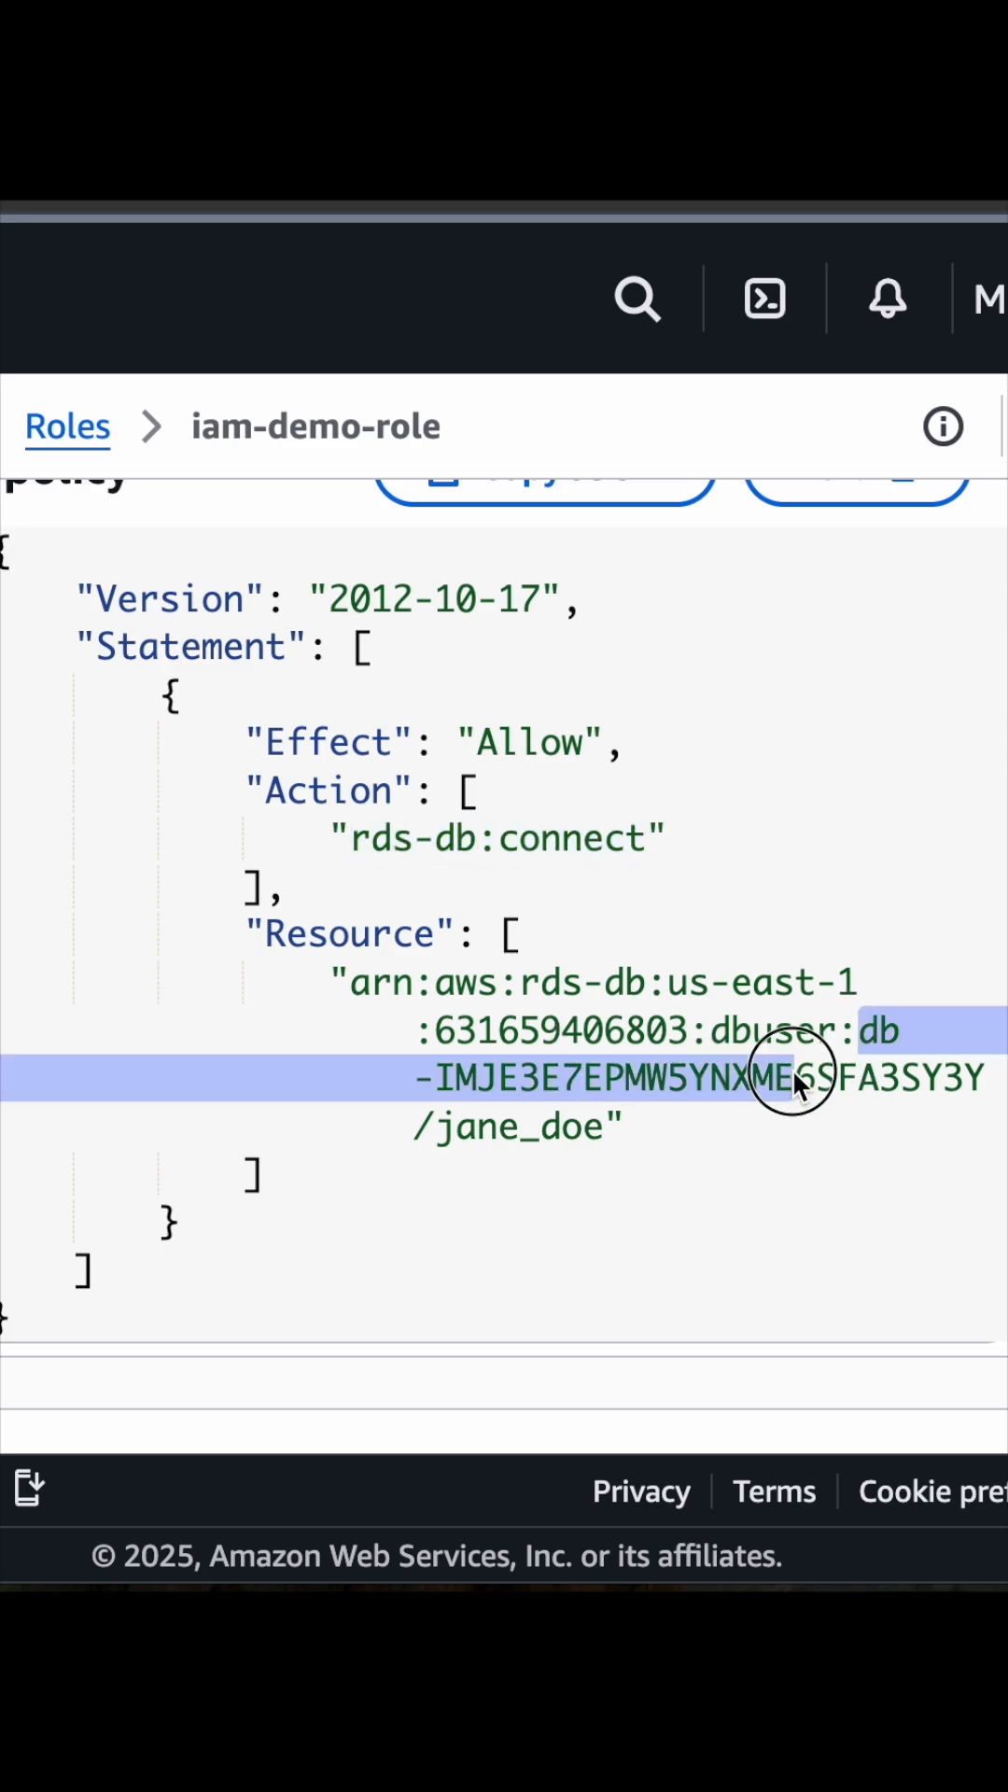
double_click(560, 1127)
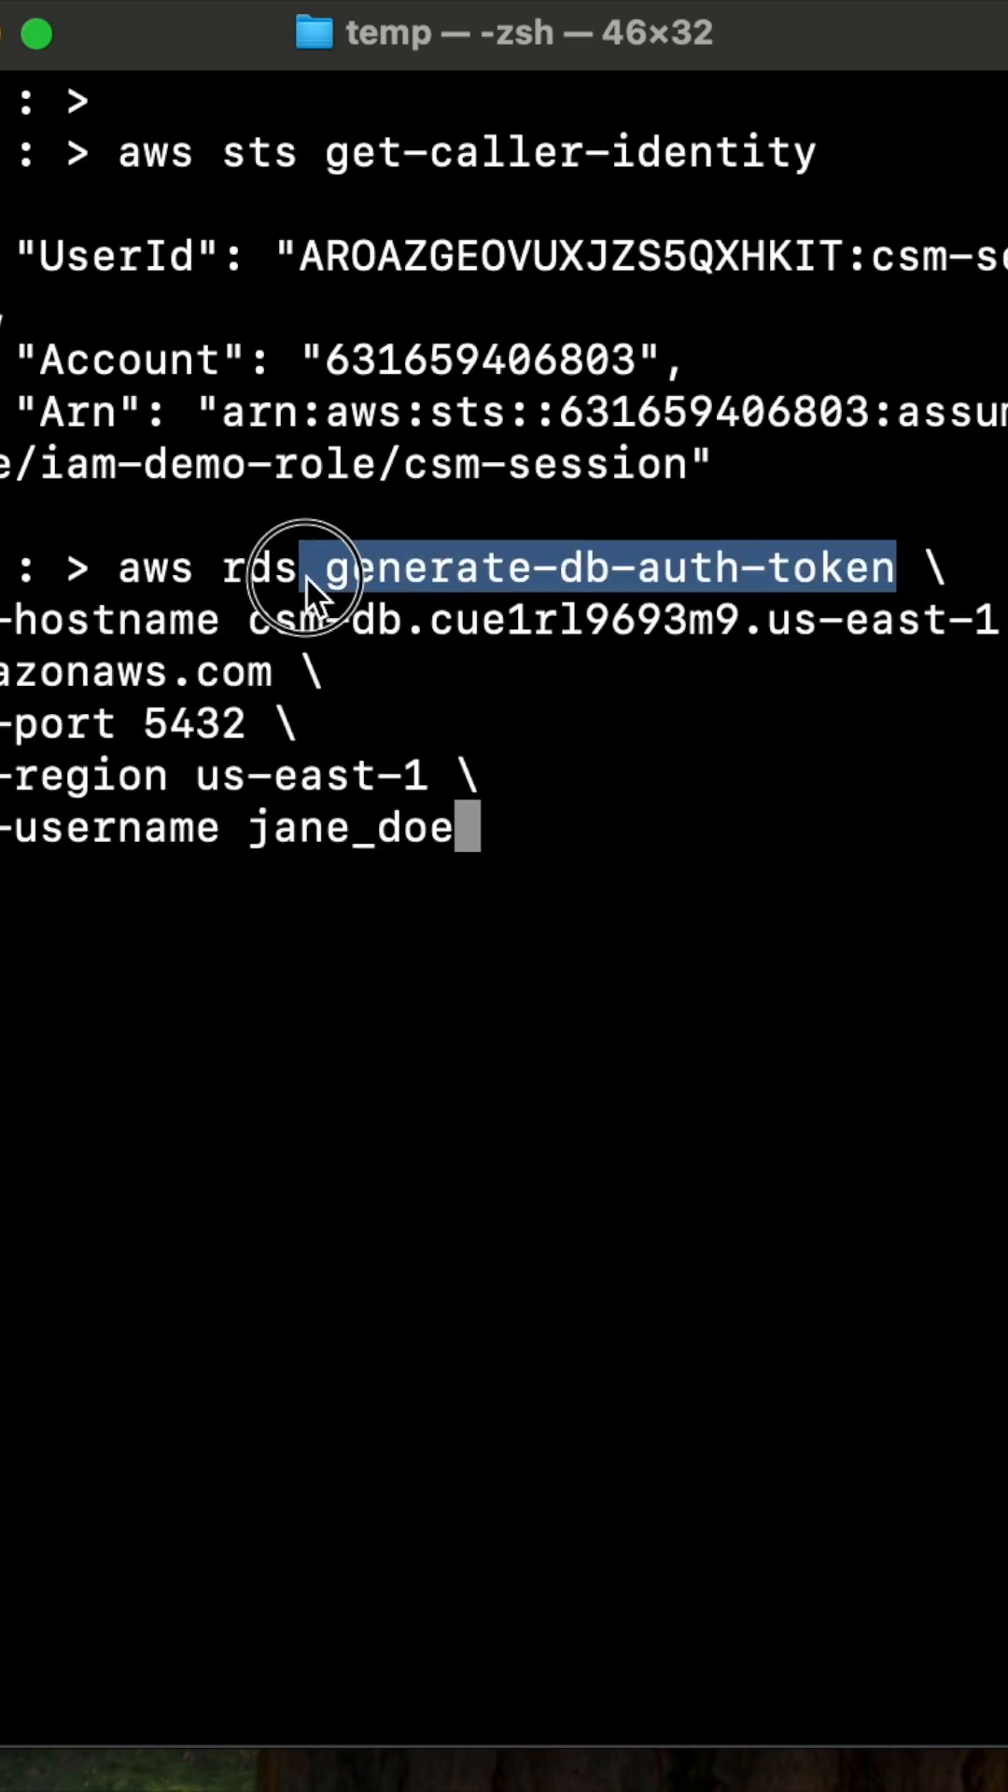
mouse_move(269, 851)
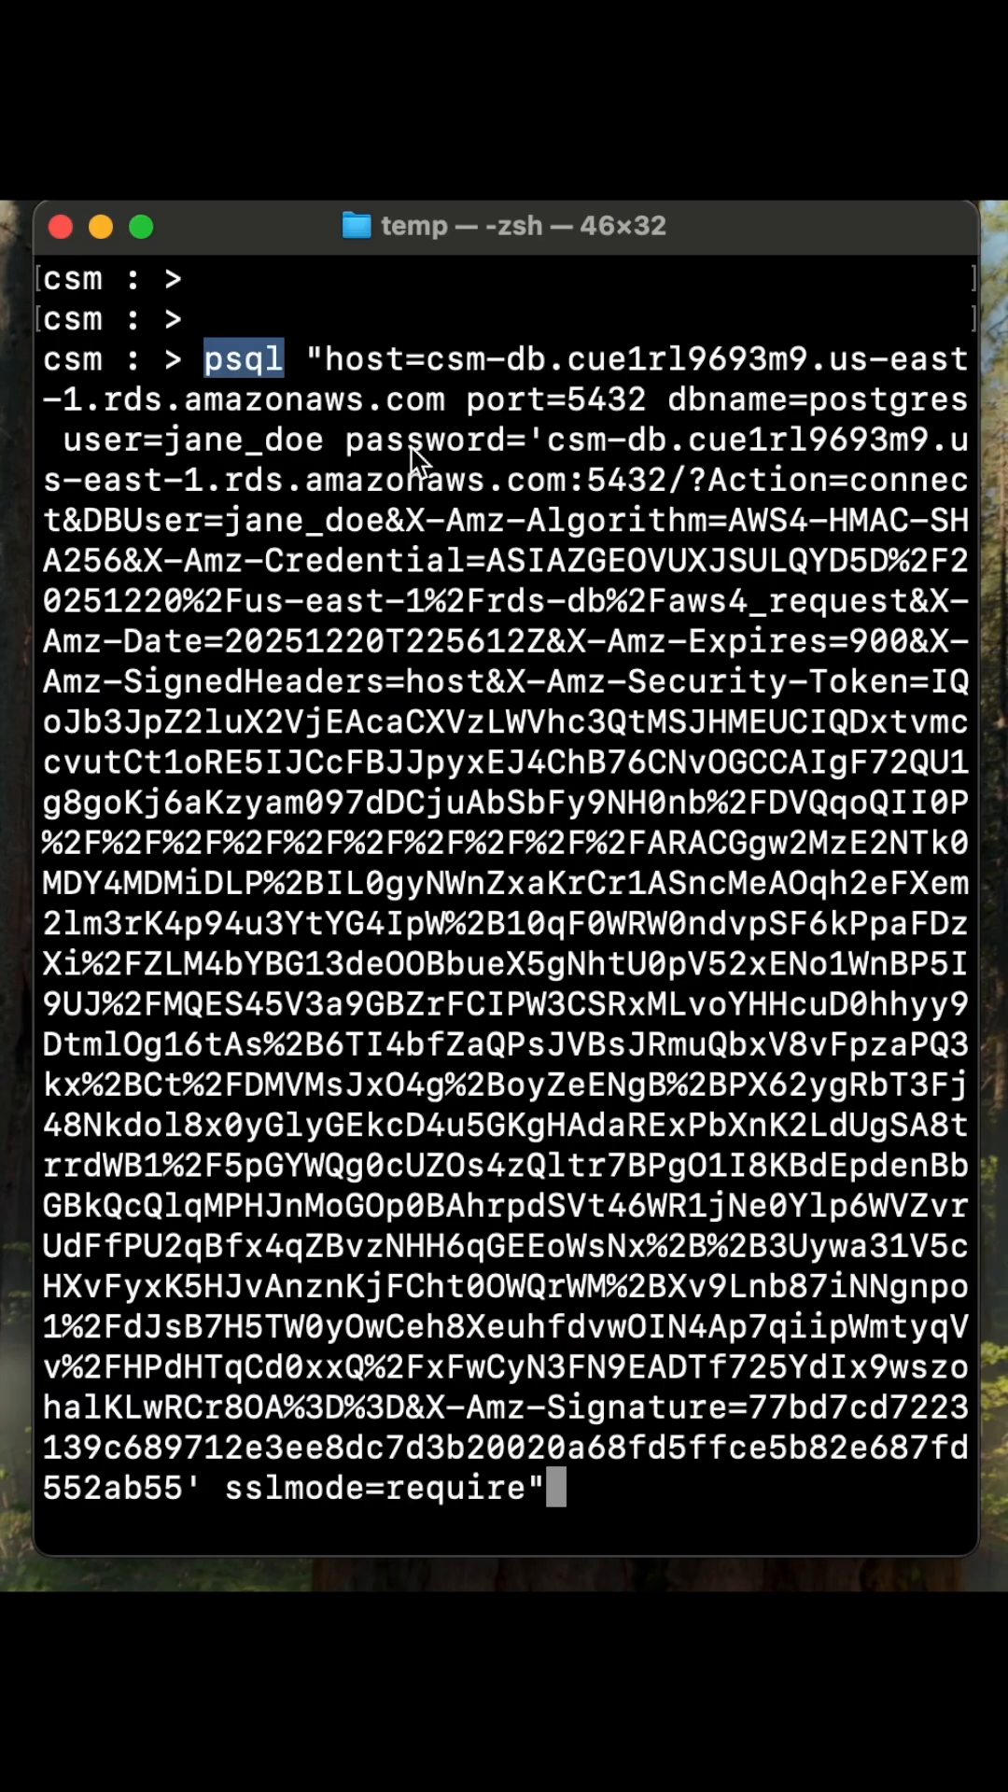
Connect psql to csm-db as jane_doe using the generated IAM token as password with sslmode=require
double_click(427, 440)
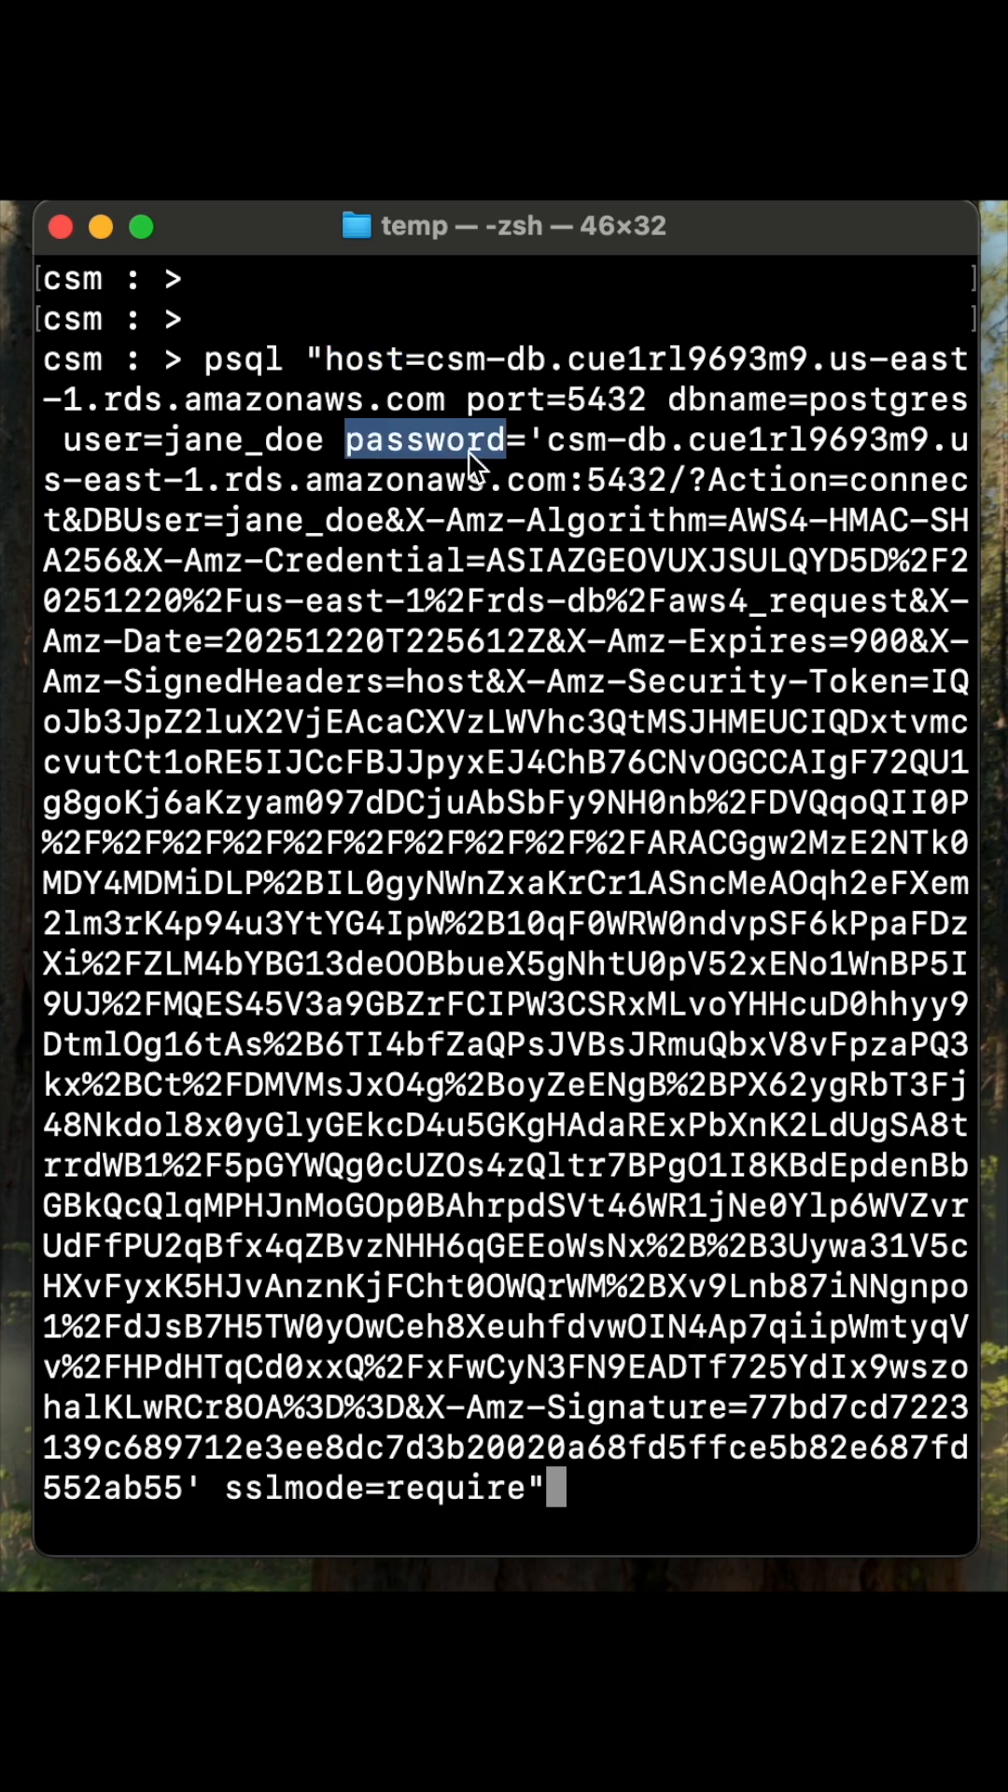
key(Return)
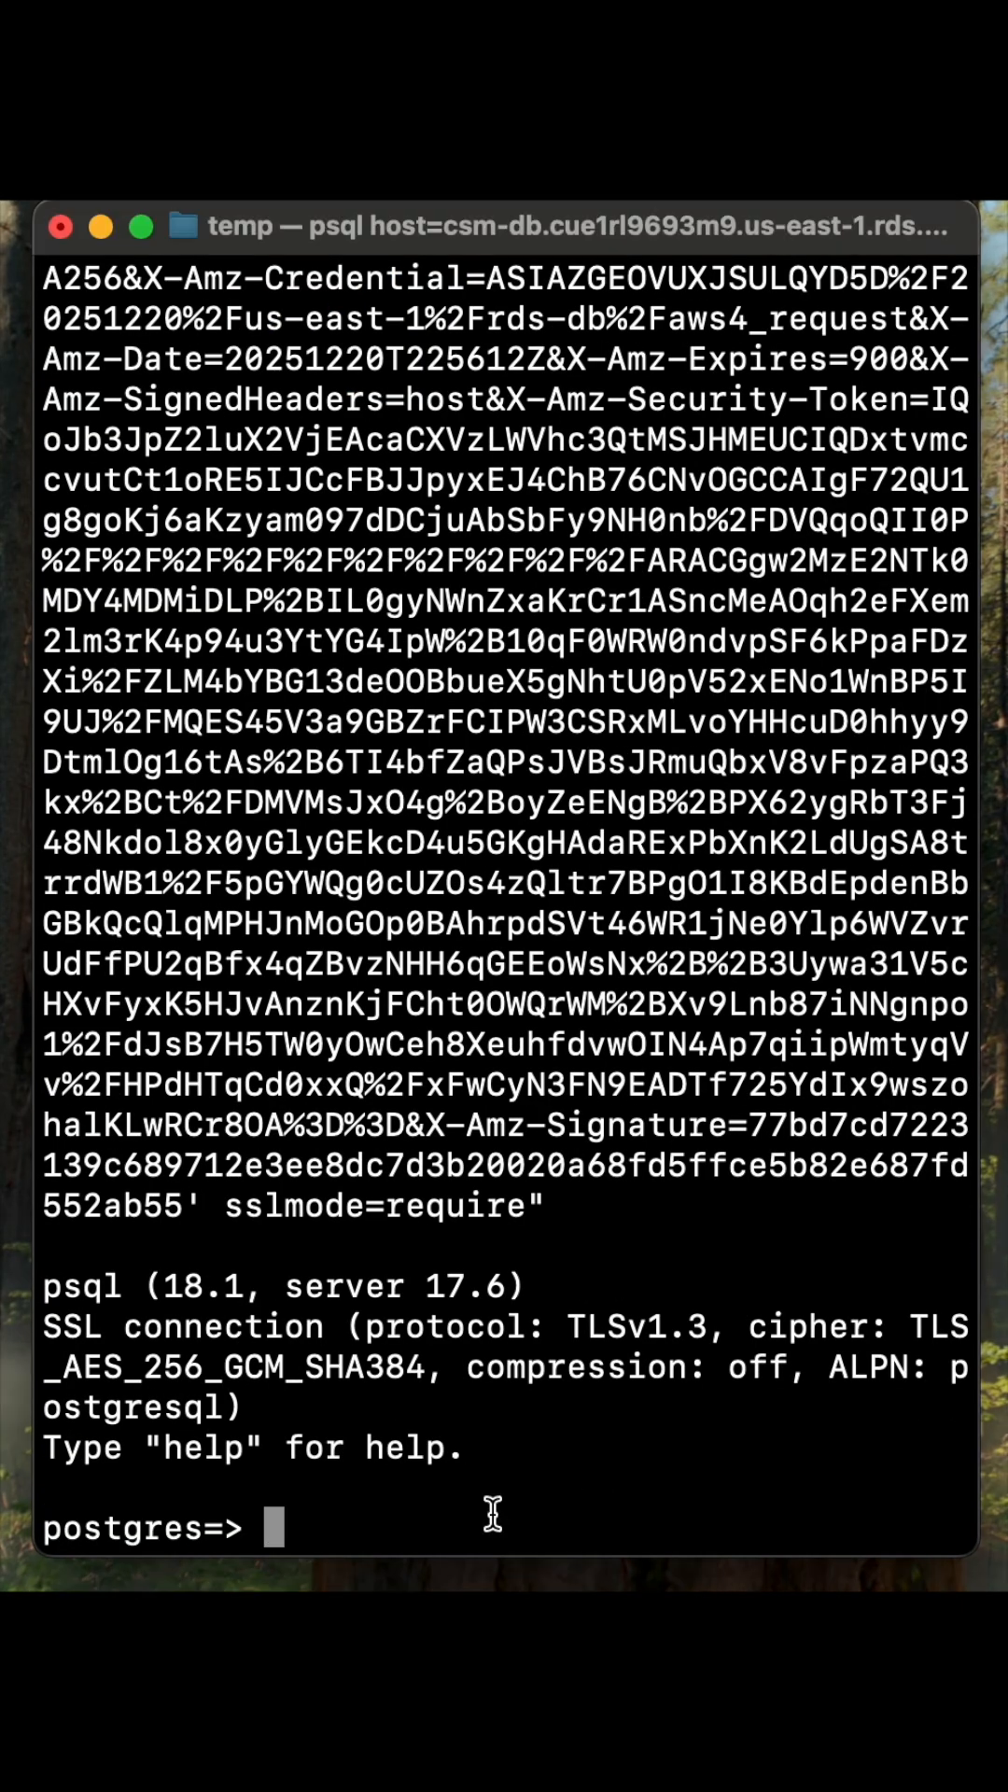